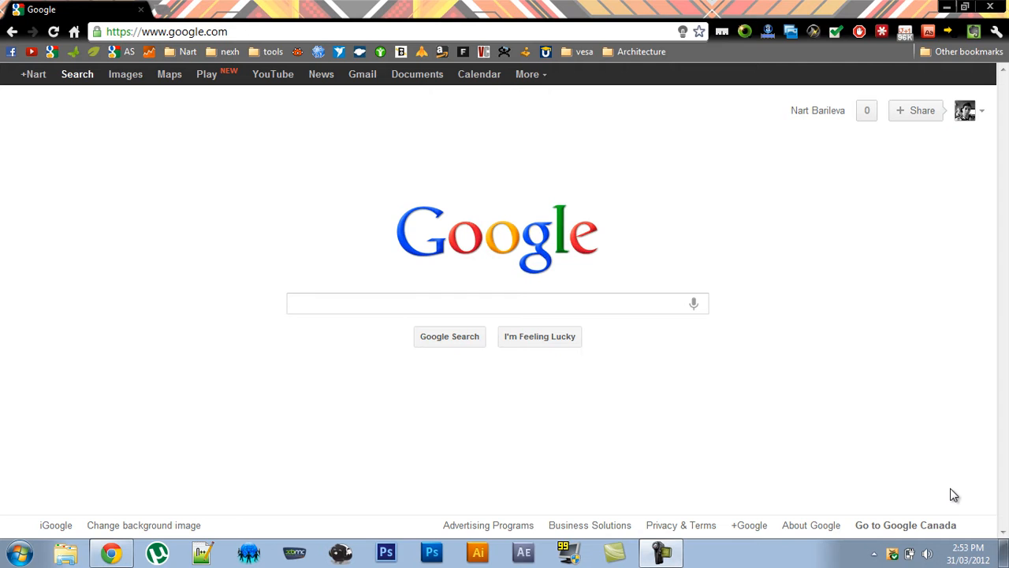
# Browse emulator-zone.com to the Nintendo NES emulators table and open the Jnes page
pyautogui.click(168, 32)
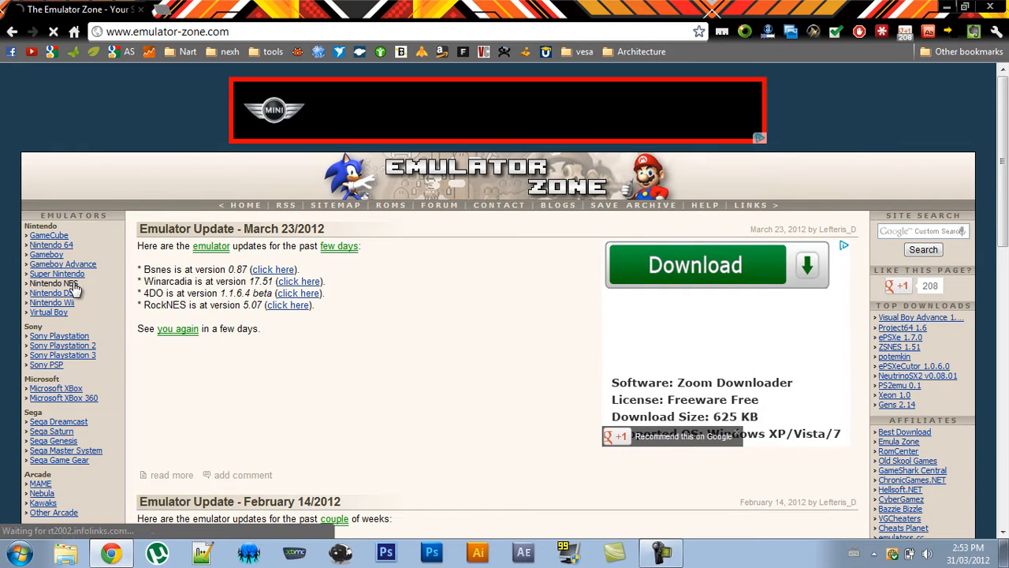
pyautogui.click(54, 284)
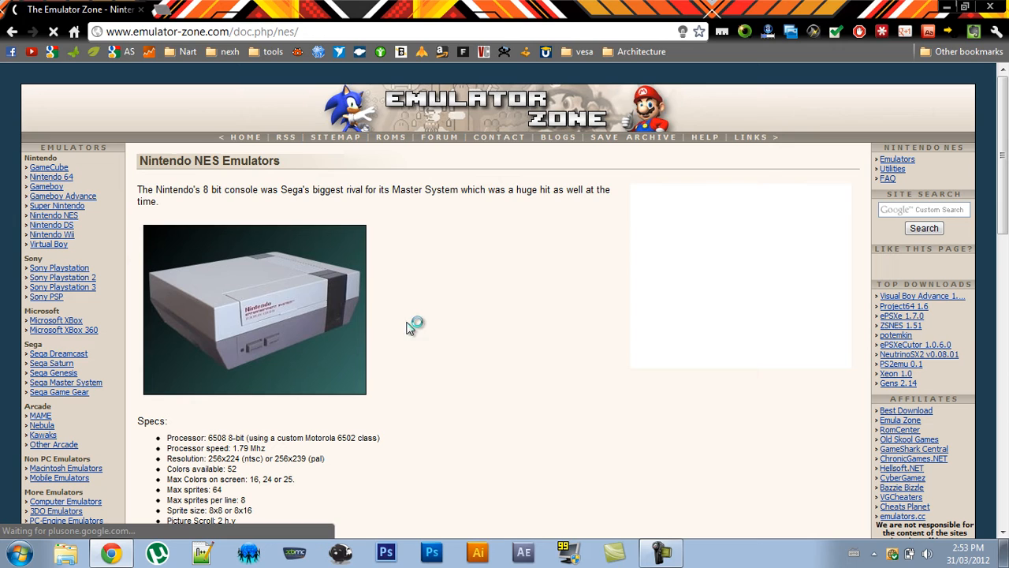
pyautogui.scroll(-3)
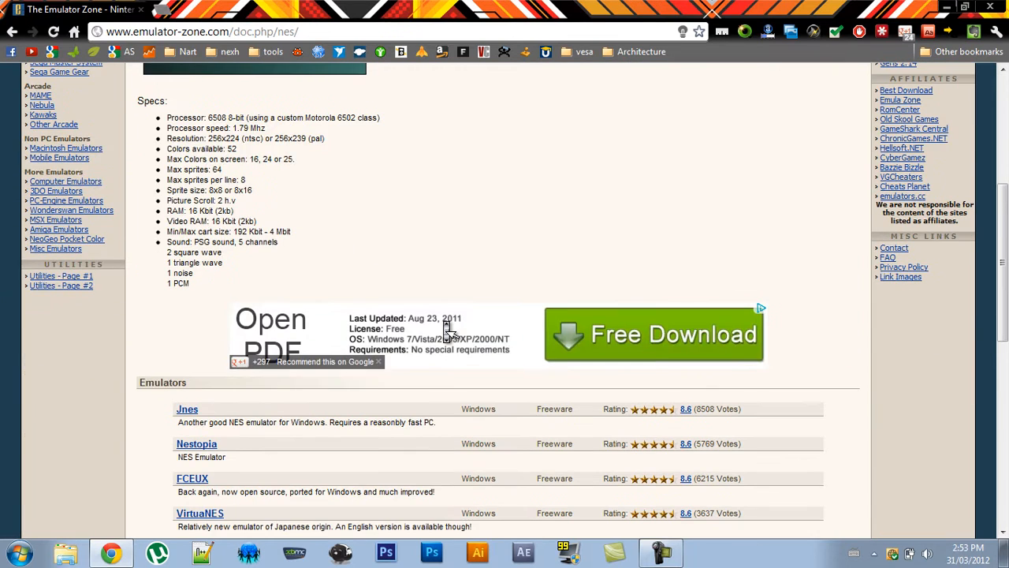
pyautogui.scroll(-3)
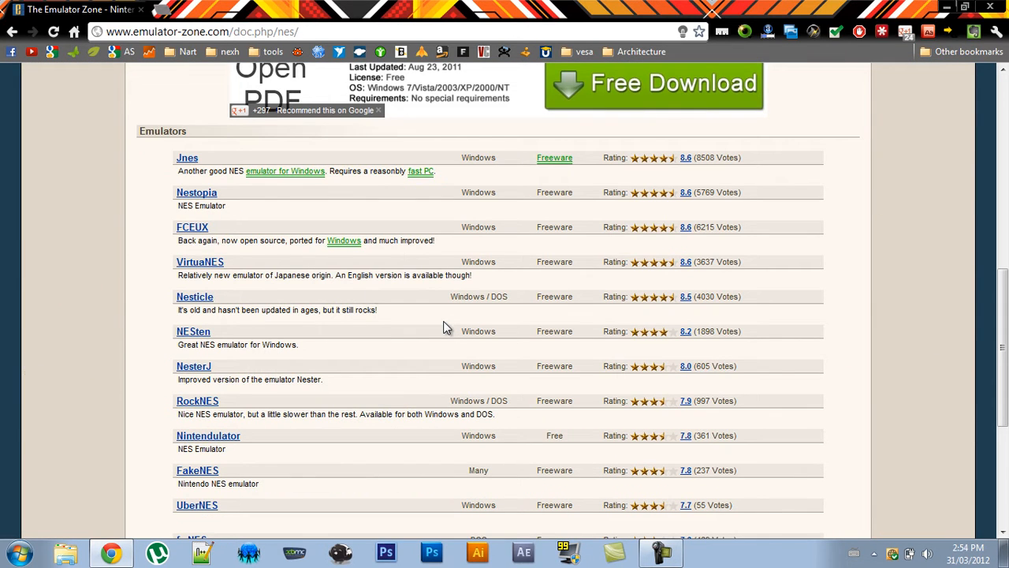
pyautogui.click(186, 157)
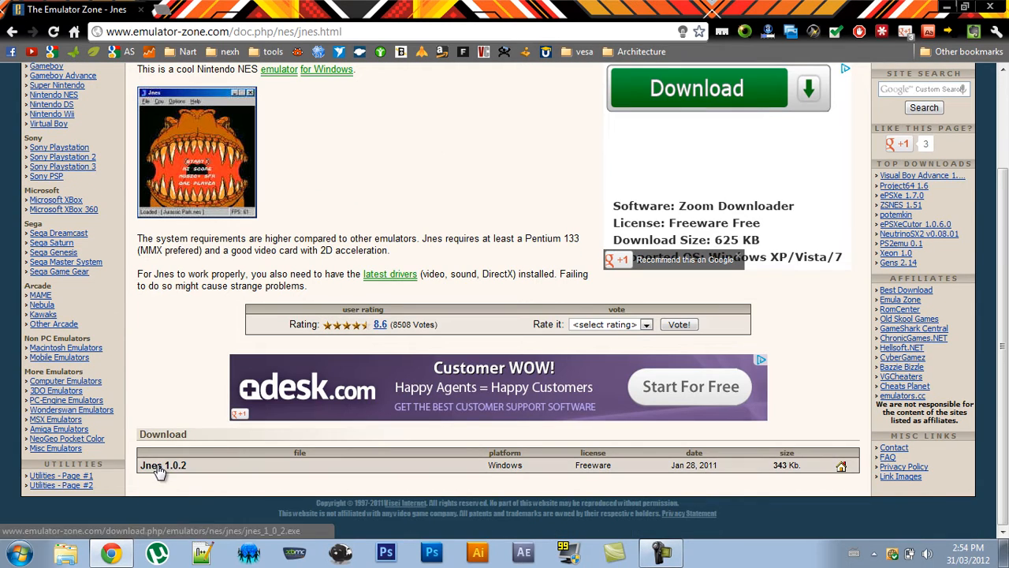
# Download Jnes 1.0.2, run the installer into the default Program Files (x86) Jnes folder and close it
pyautogui.click(162, 465)
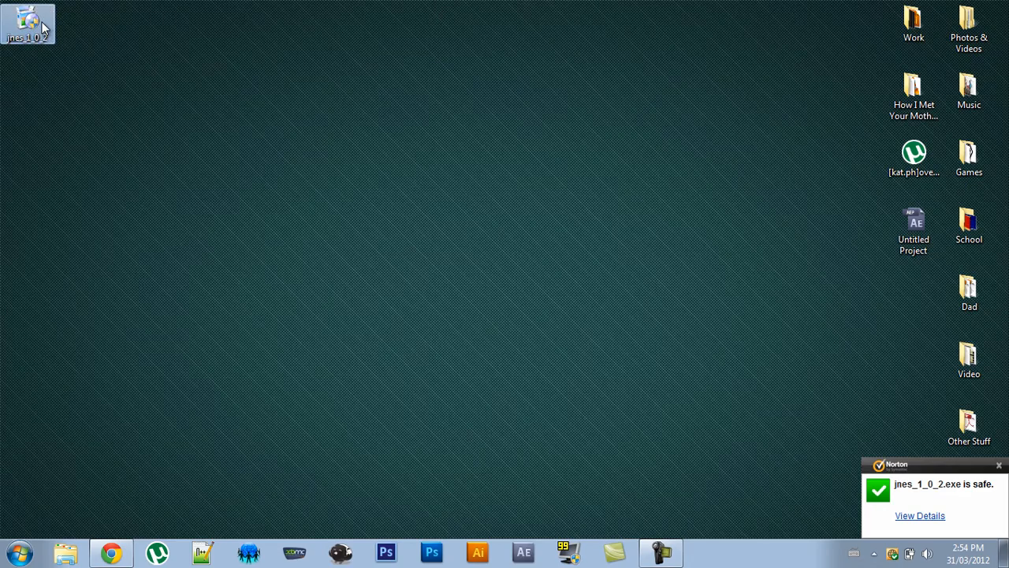
pyautogui.doubleClick(29, 22)
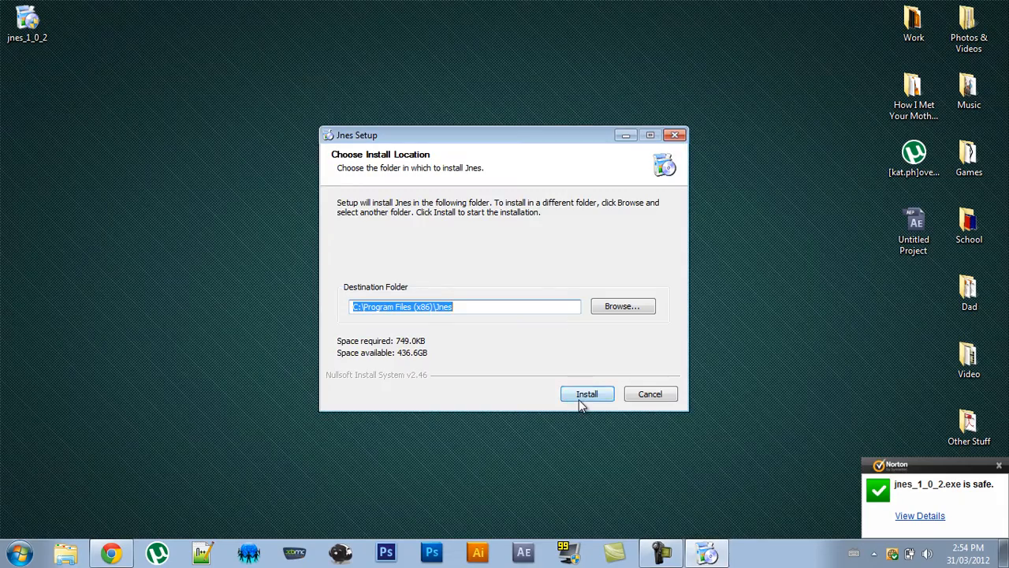
pyautogui.click(587, 394)
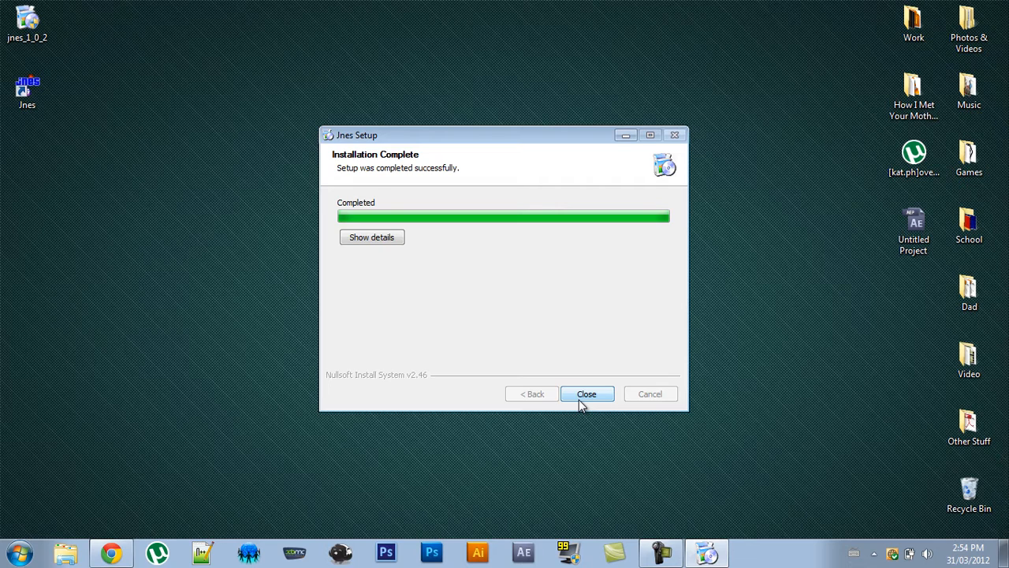
pyautogui.click(586, 394)
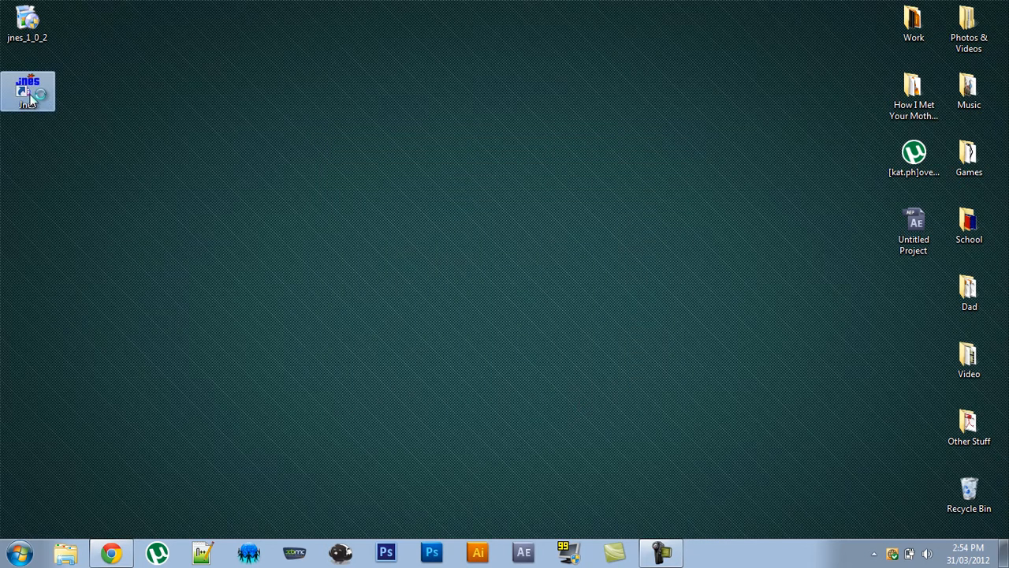
# Launch Jnes from the desktop shortcut, review the Player 1 joypad keys under Input and keep them with OK
pyautogui.click(82, 23)
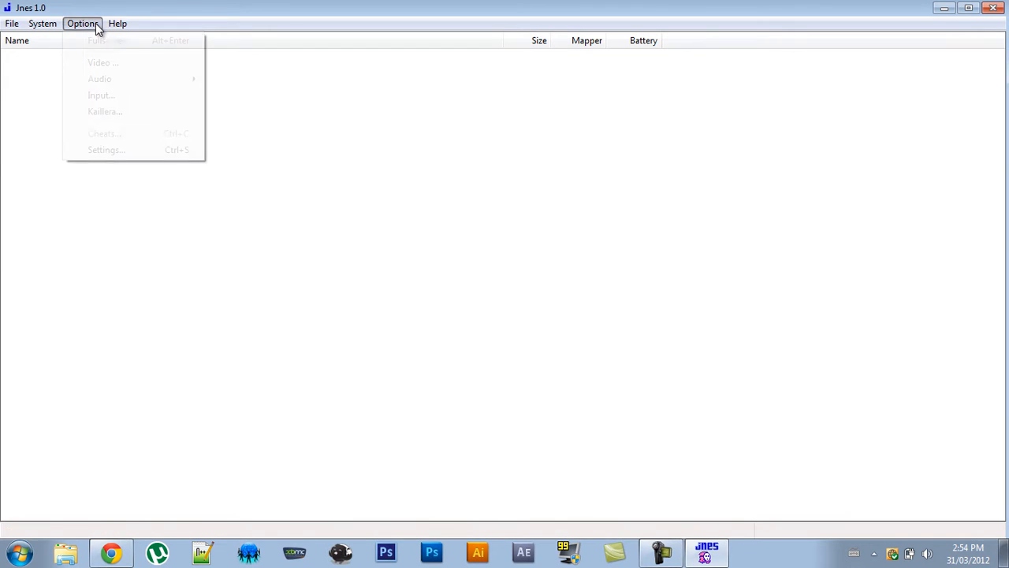
pyautogui.moveTo(102, 63)
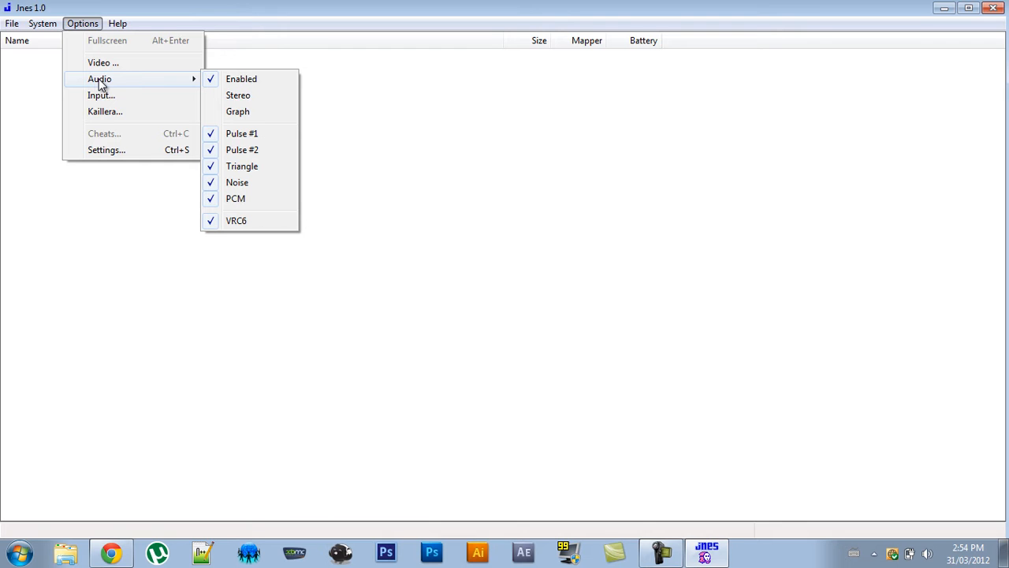
pyautogui.click(101, 95)
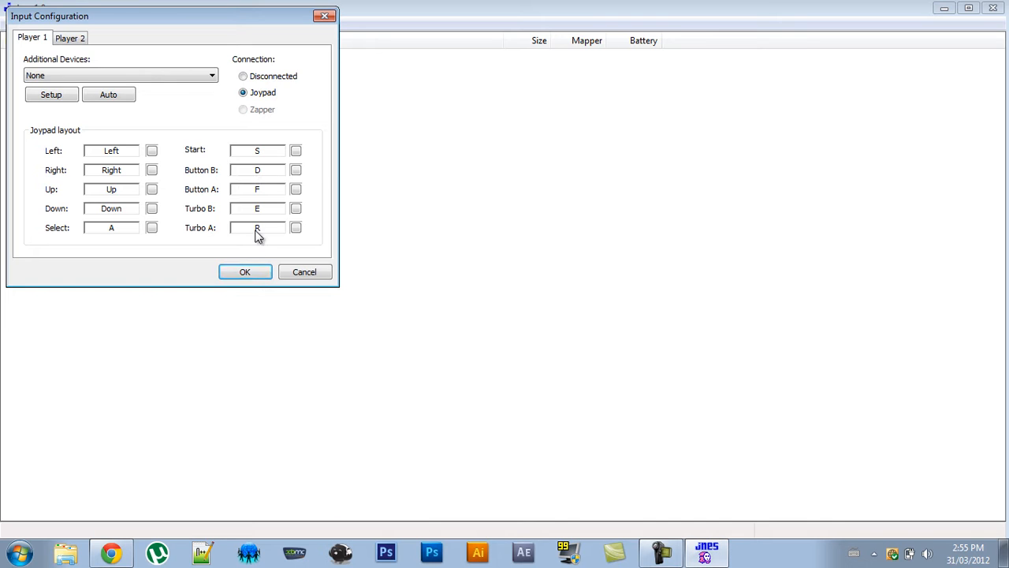
pyautogui.click(244, 272)
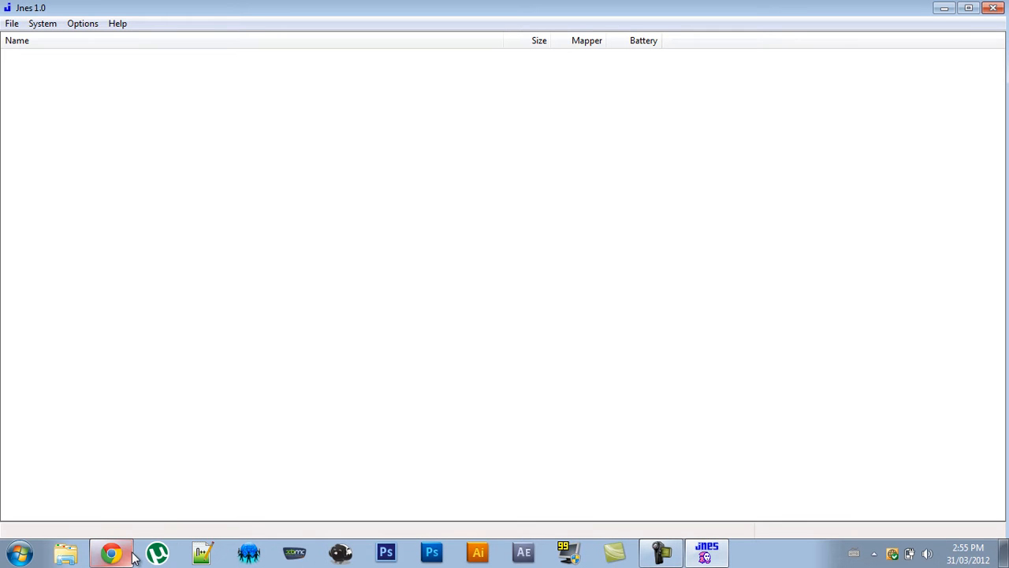
# Go to romhustler.net in the browser and show the full 'All' list of NES ROMs
pyautogui.click(110, 552)
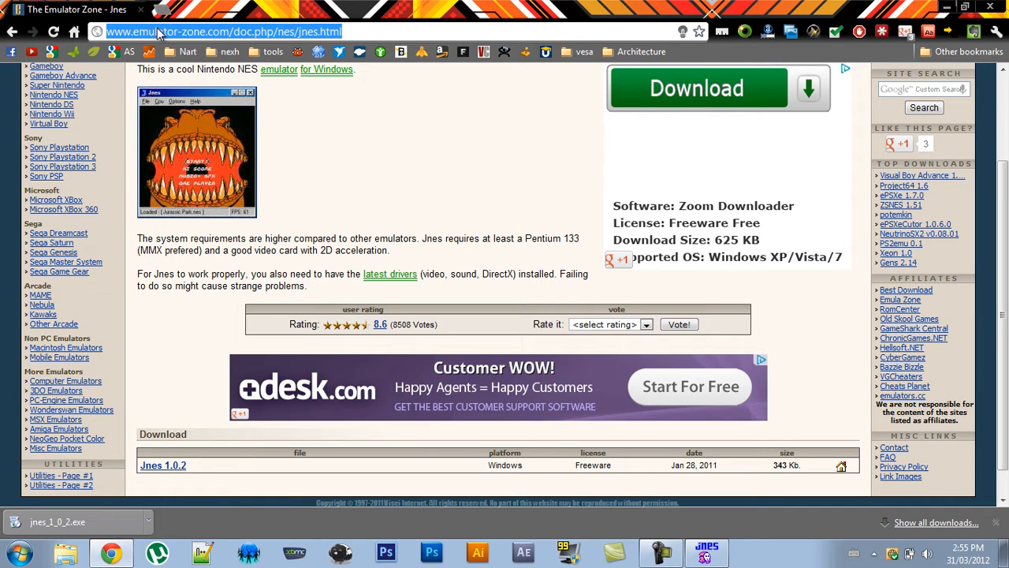
pyautogui.write('romhustle.net')
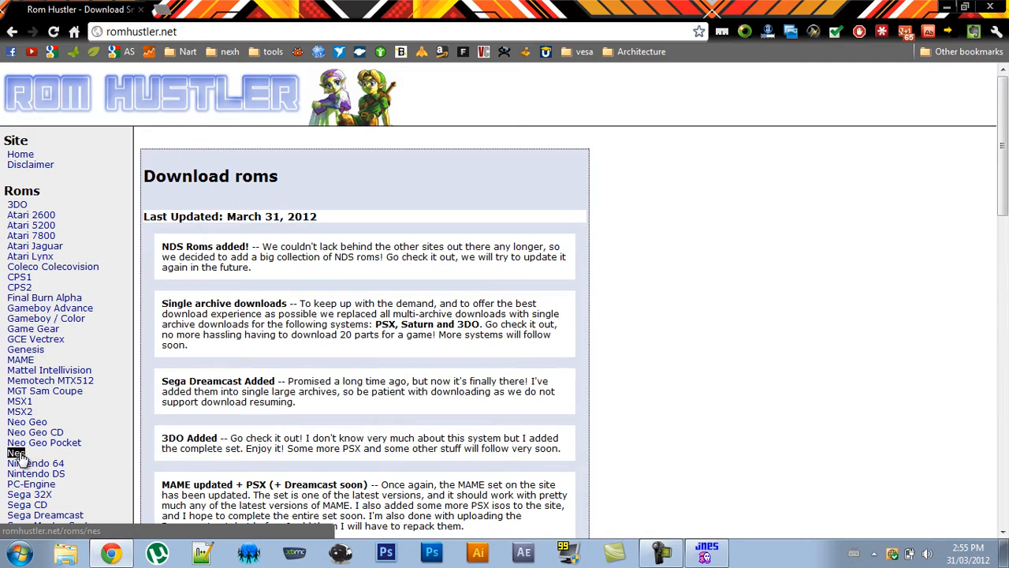
pyautogui.click(18, 453)
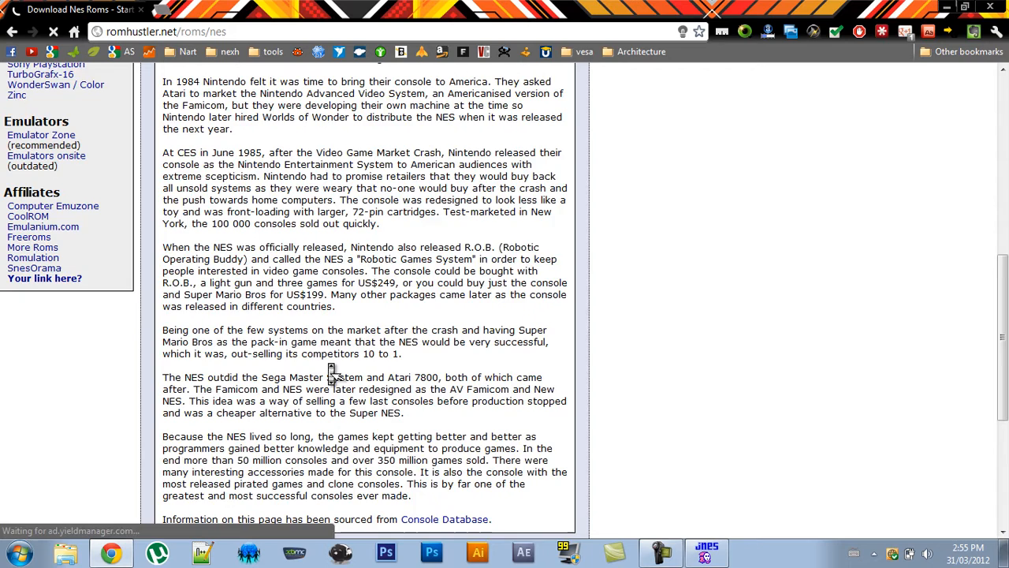
pyautogui.scroll(-3)
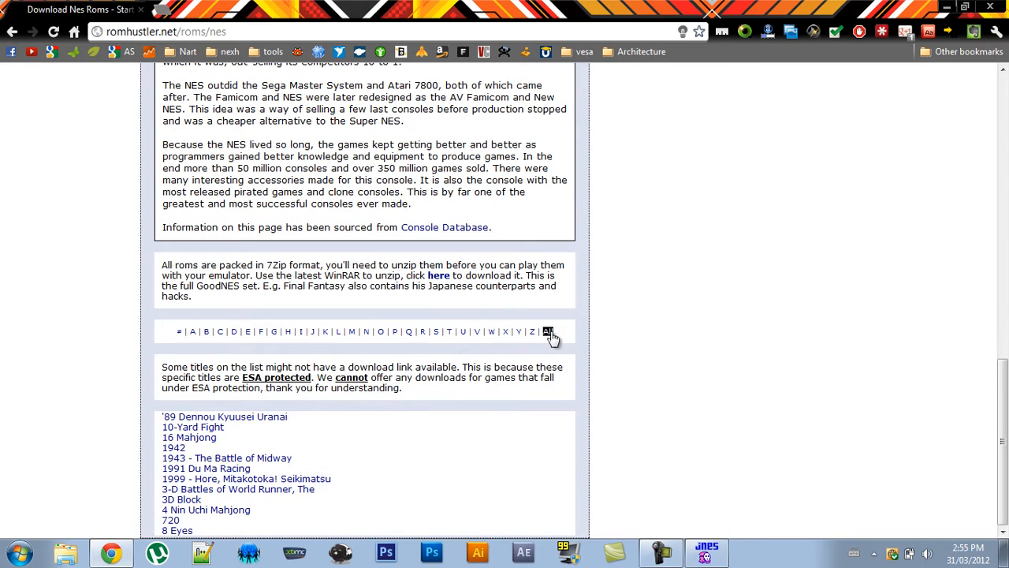
pyautogui.click(548, 332)
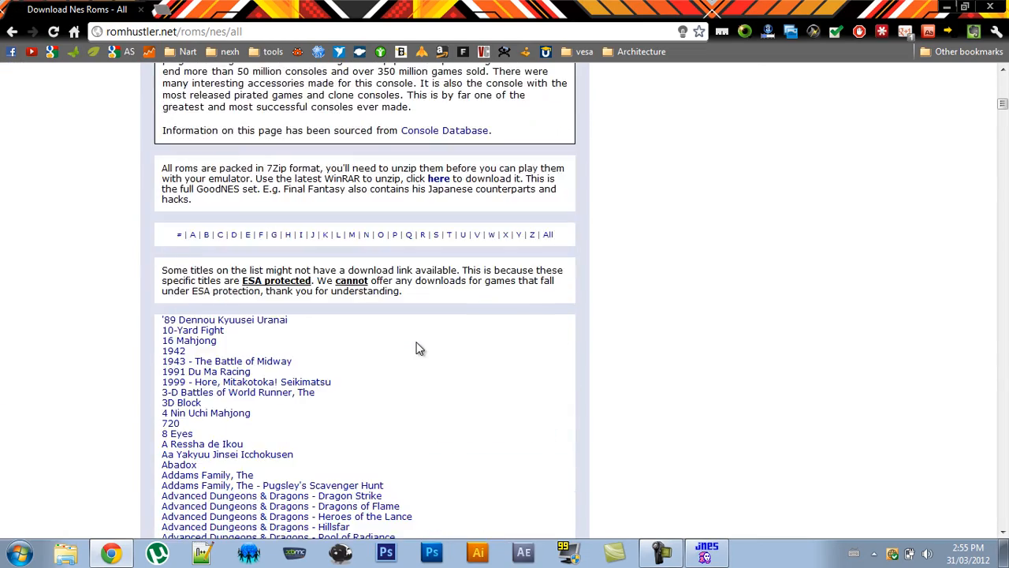
# Scroll the NES ROM list down to the M titles, reaching Mario Bros
pyautogui.scroll(-3)
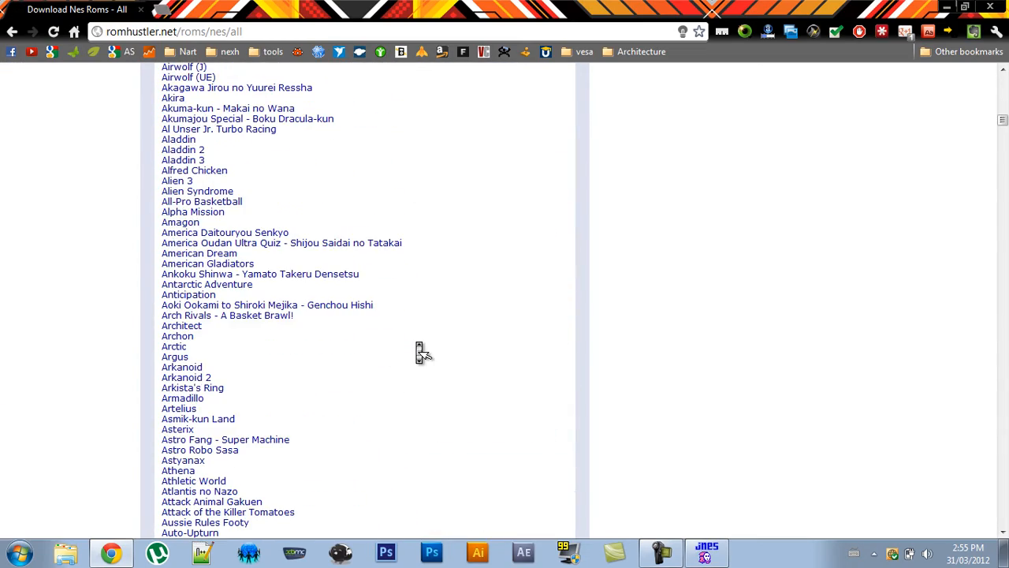
pyautogui.scroll(-3)
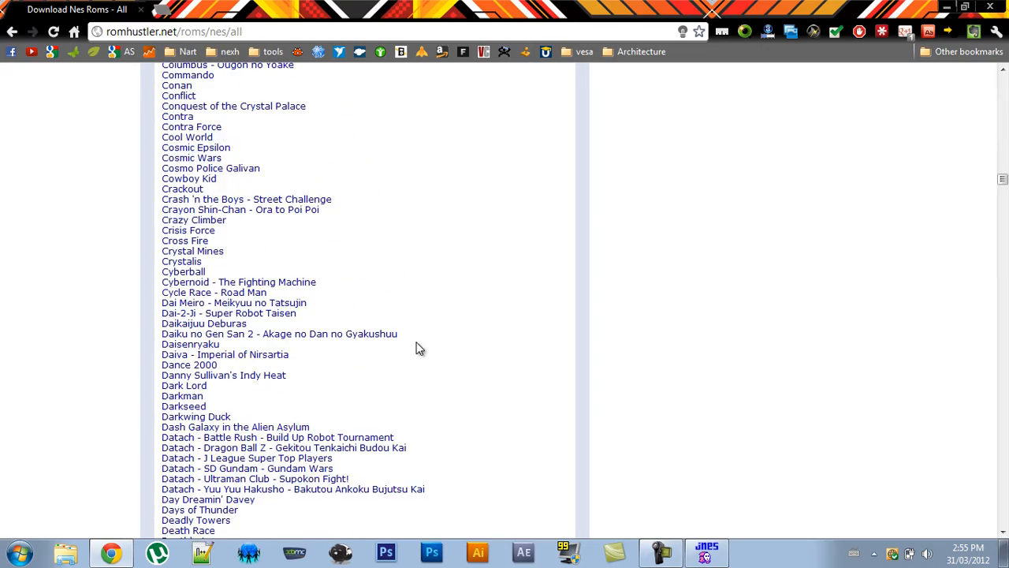
pyautogui.scroll(-3)
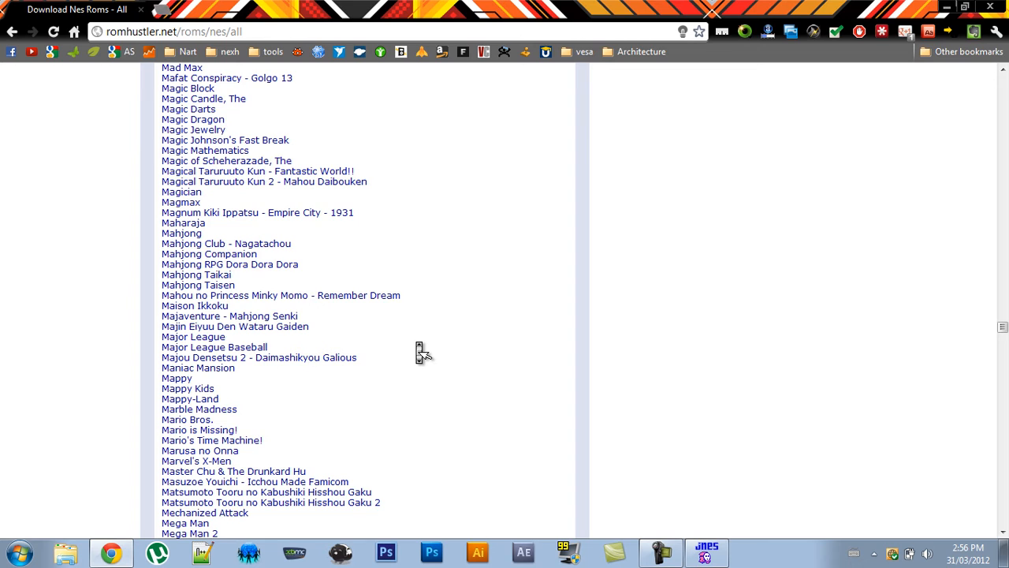
pyautogui.scroll(-3)
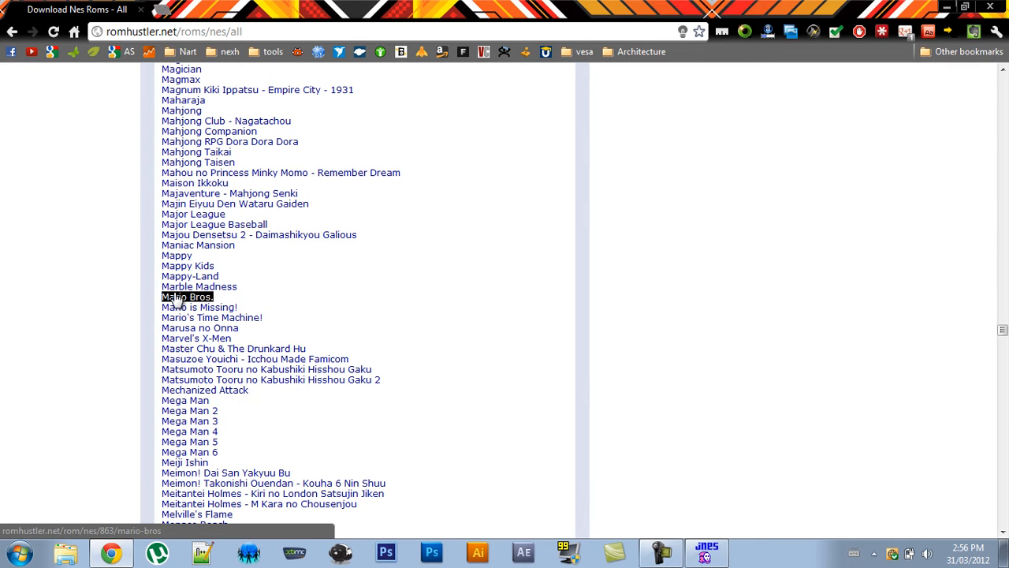
# Open the Mario Bros. ROM page and start downloading its archive via the download link
pyautogui.click(186, 296)
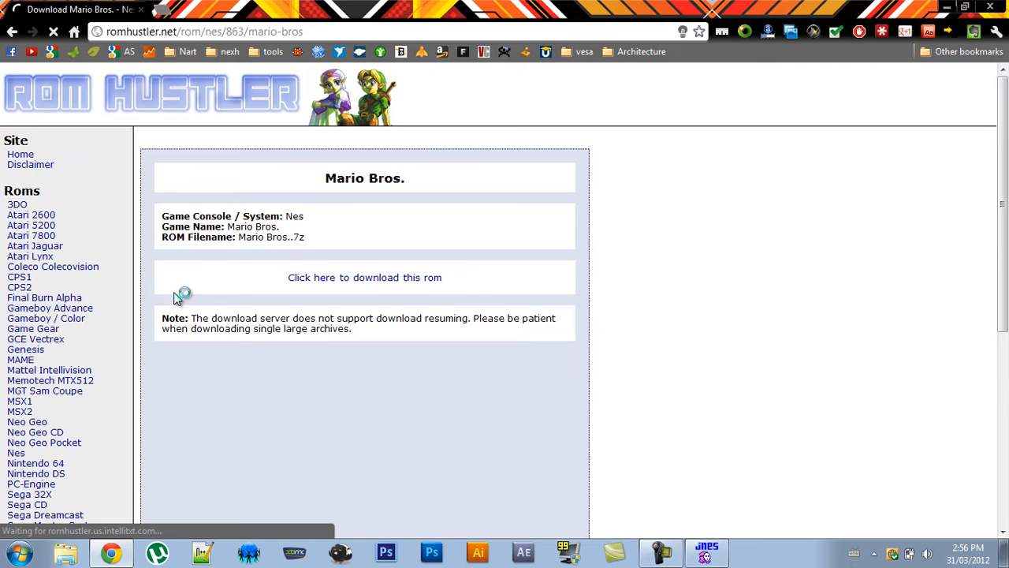
pyautogui.click(364, 278)
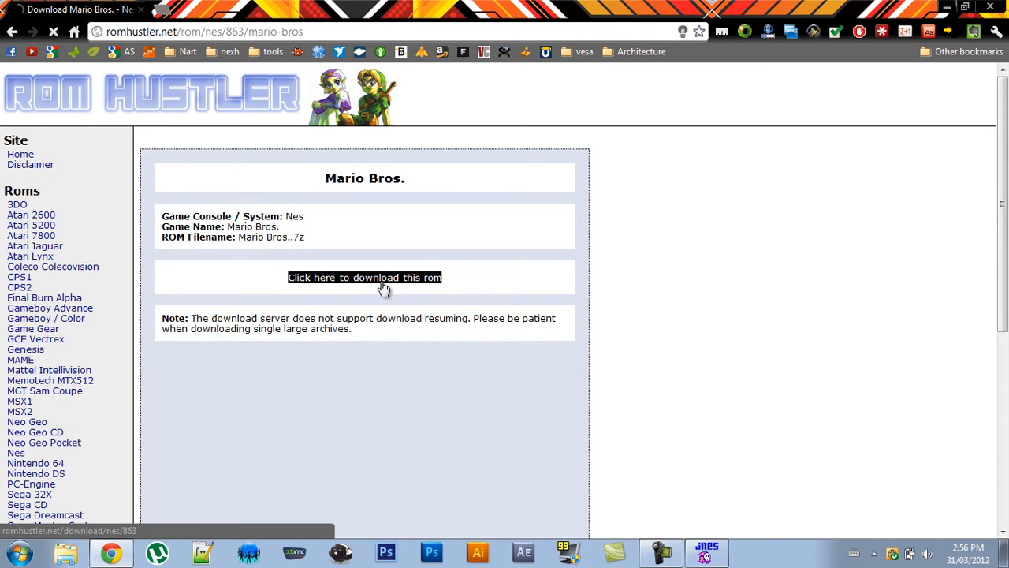
pyautogui.click(364, 277)
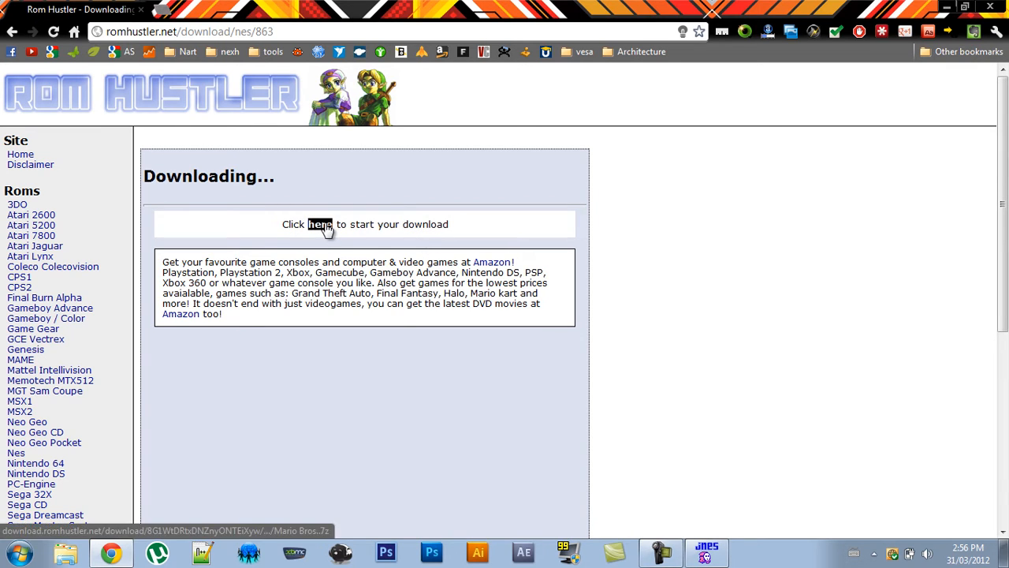
pyautogui.click(320, 224)
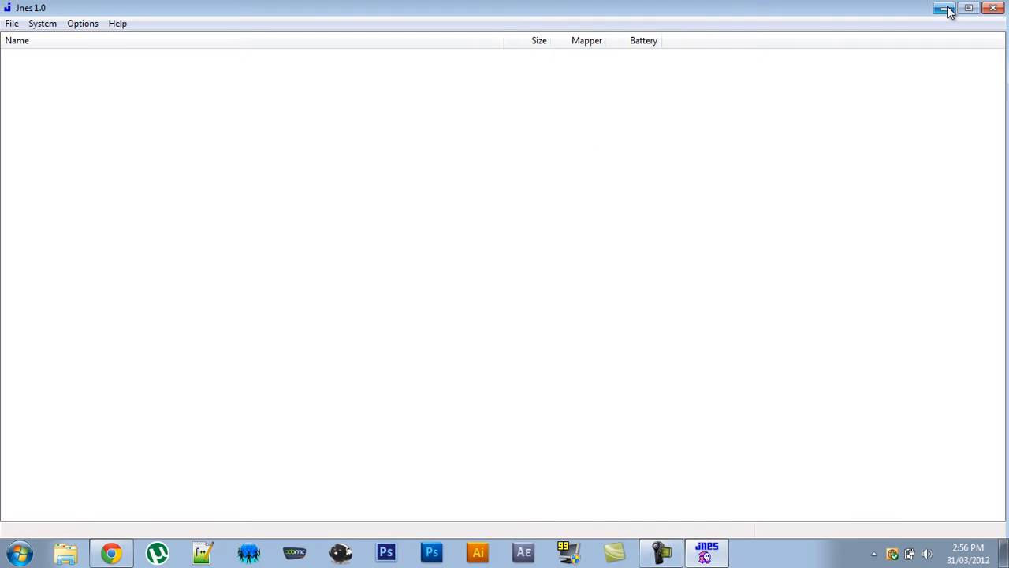
# Minimize Jnes and use Extract Here on the Mario Bros. archive to unpack its .nes files onto the desktop
pyautogui.click(943, 8)
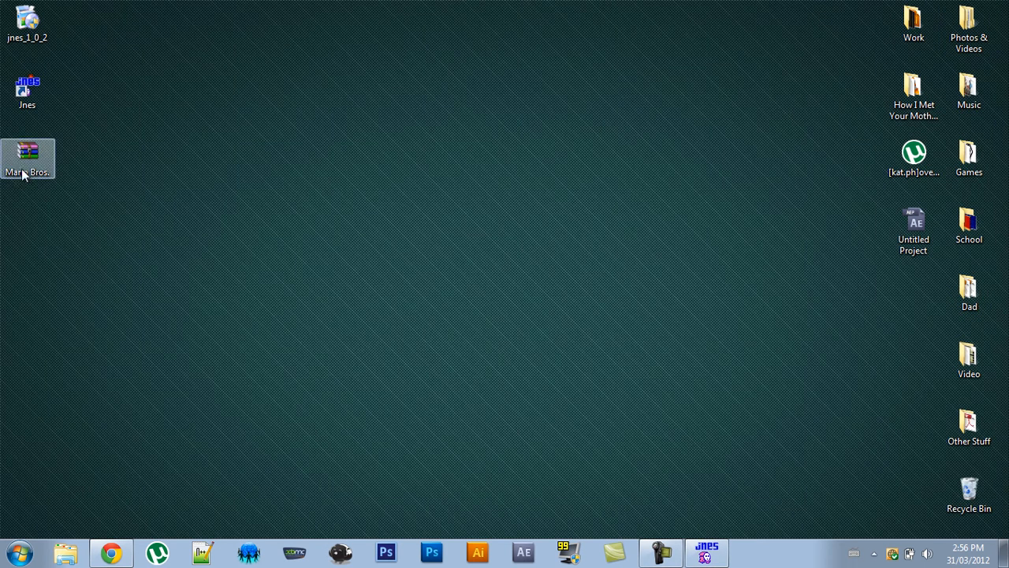
pyautogui.rightClick(28, 158)
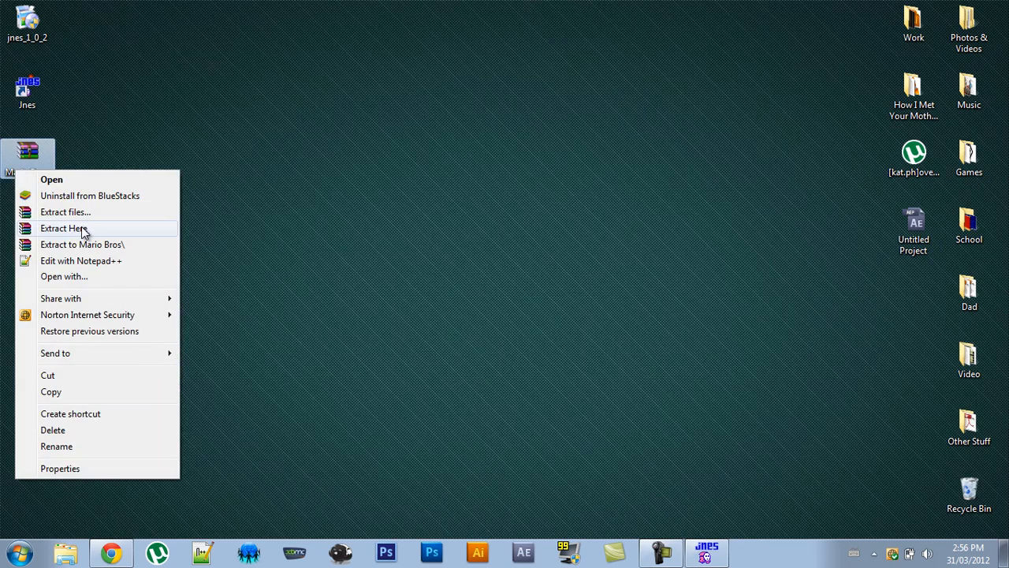
pyautogui.click(63, 227)
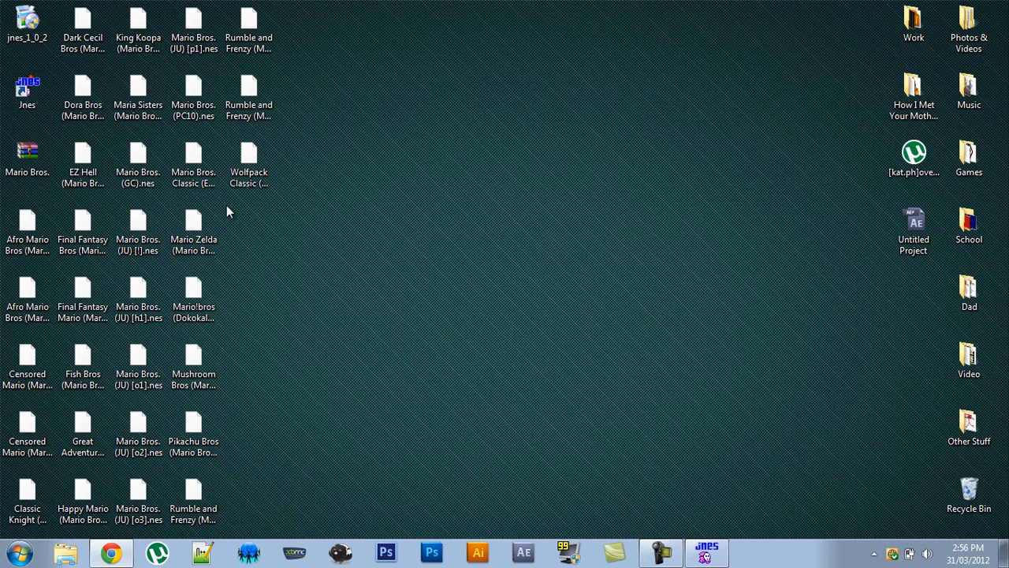
pyautogui.moveTo(329, 262)
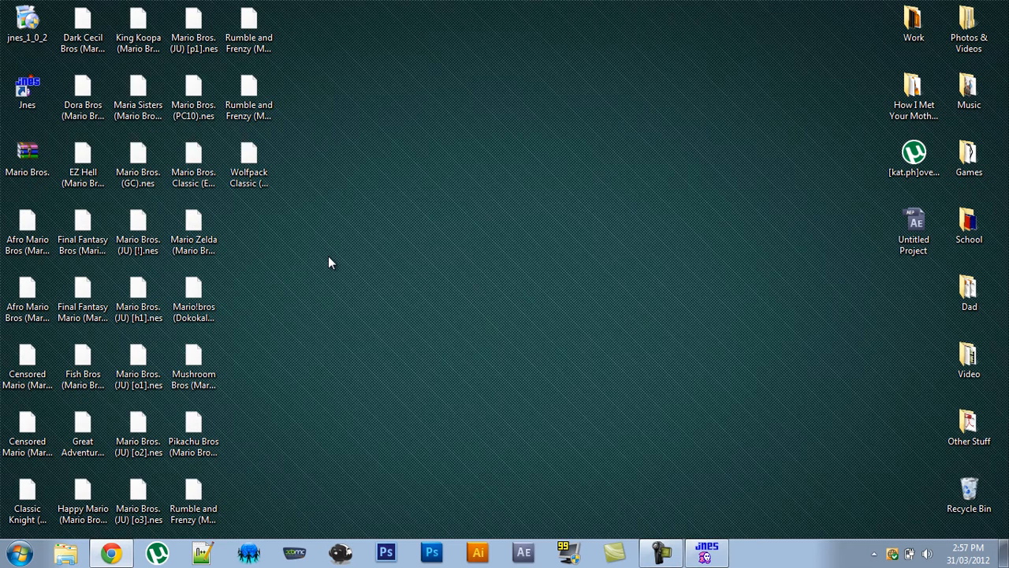
# Create a desktop folder named NES Roms and move the Mario Bros. Classic ROM into it
pyautogui.rightClick(330, 261)
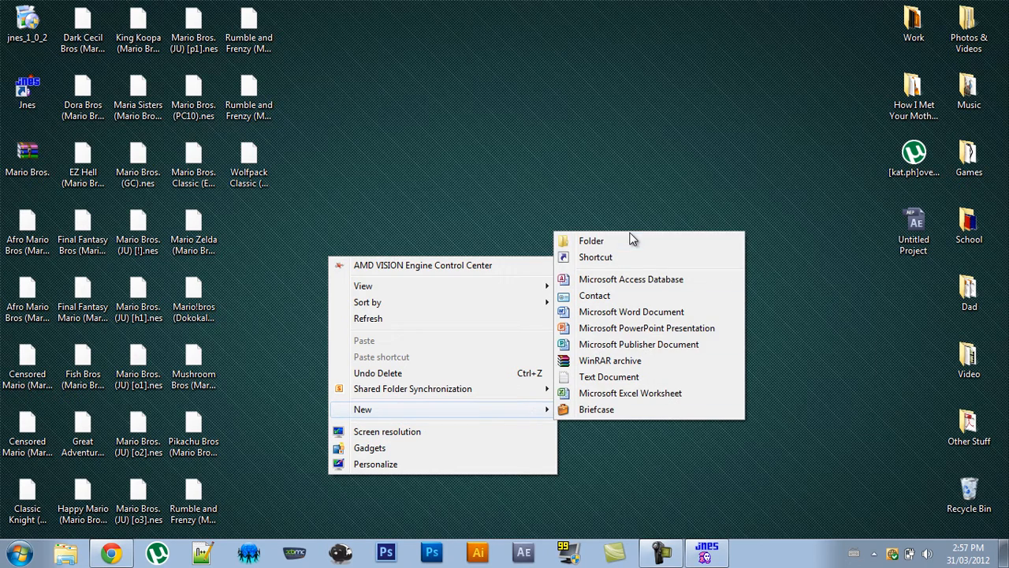
pyautogui.click(591, 240)
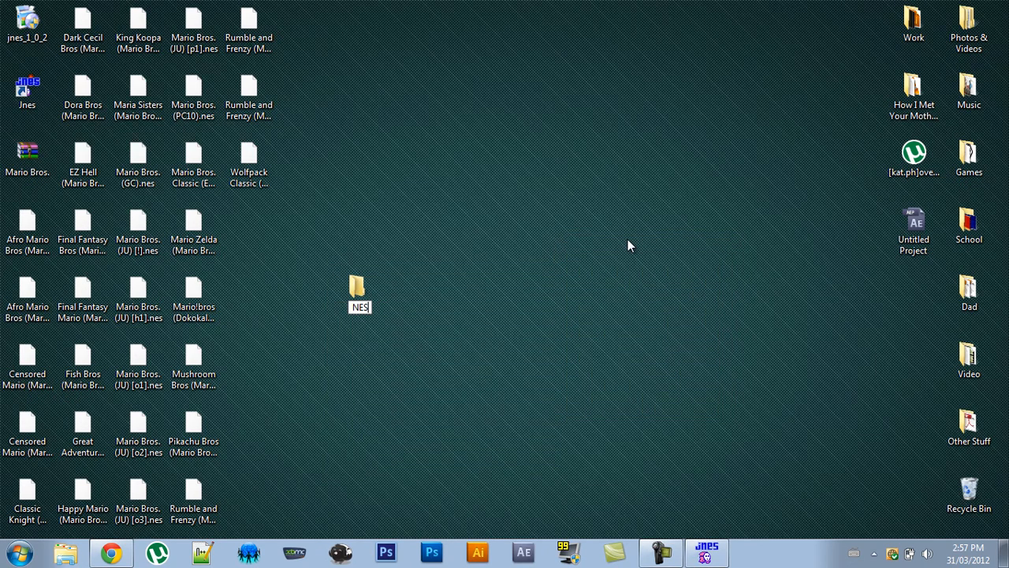
pyautogui.write('NES Roms')
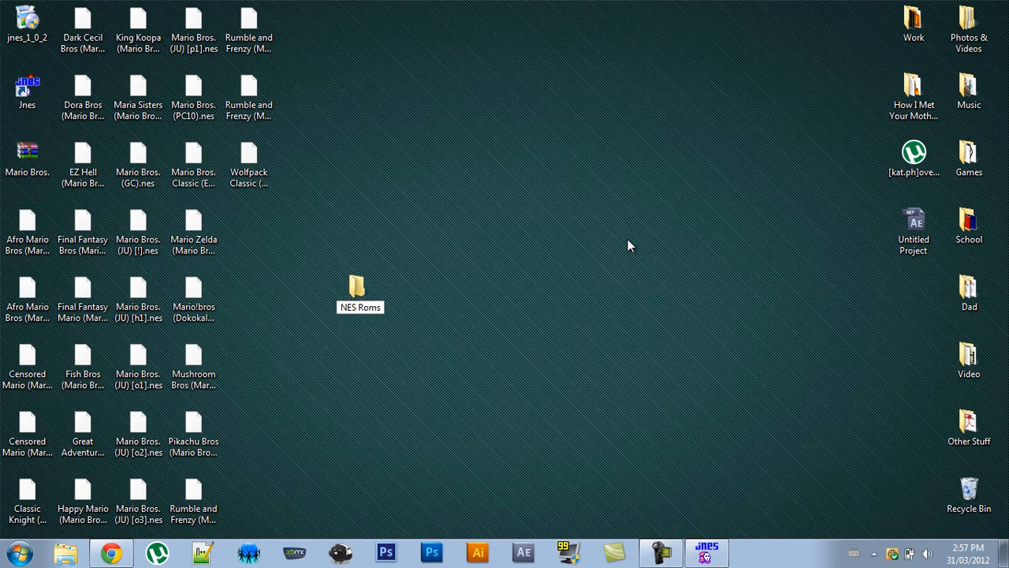
pyautogui.click(359, 291)
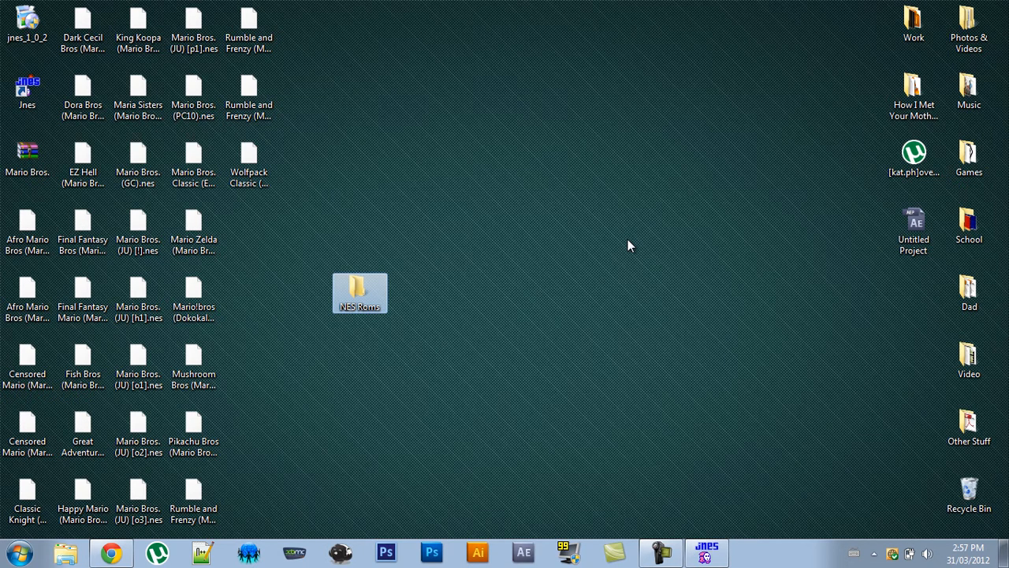
pyautogui.click(193, 157)
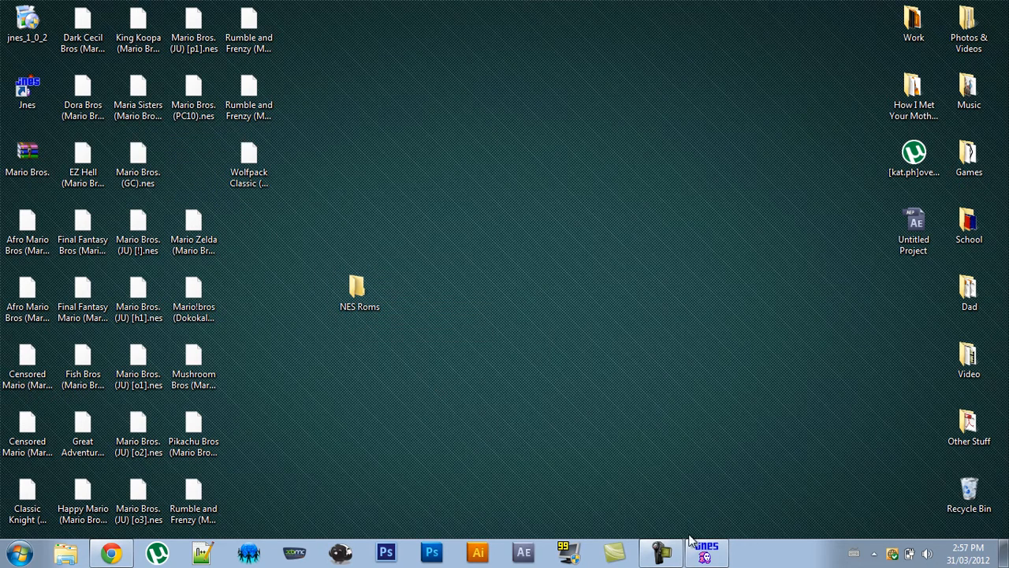
# Set Jnes's ROM directory to NES Roms and launch Mario Bros. Classic (E) [!].nes to its title screen
pyautogui.click(707, 550)
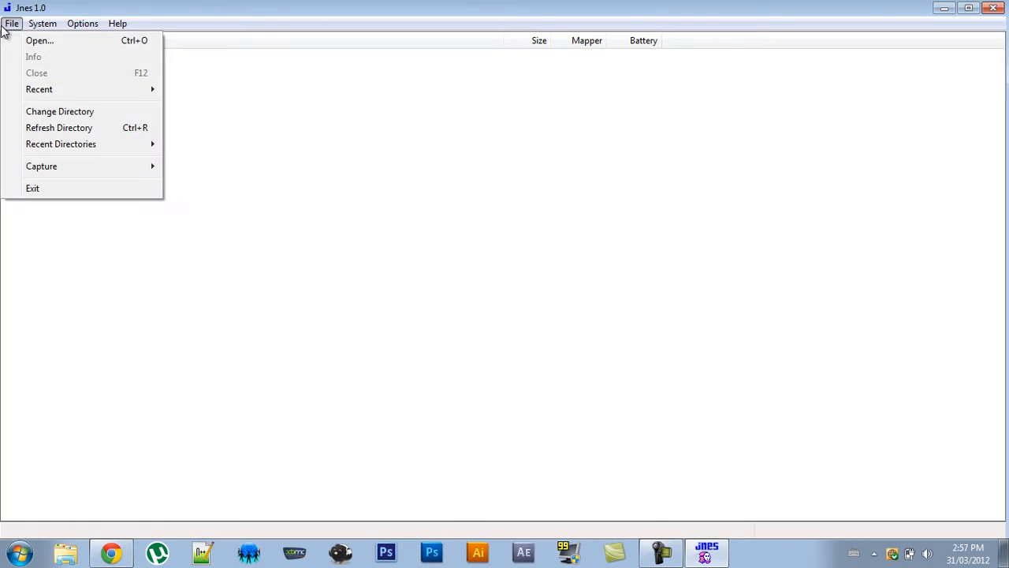
pyautogui.click(59, 110)
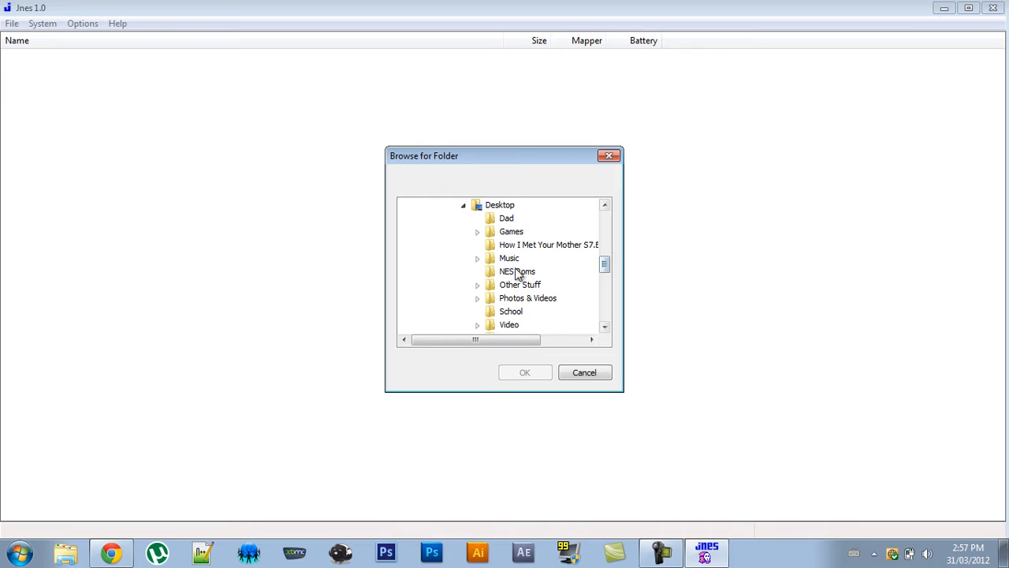
pyautogui.click(518, 271)
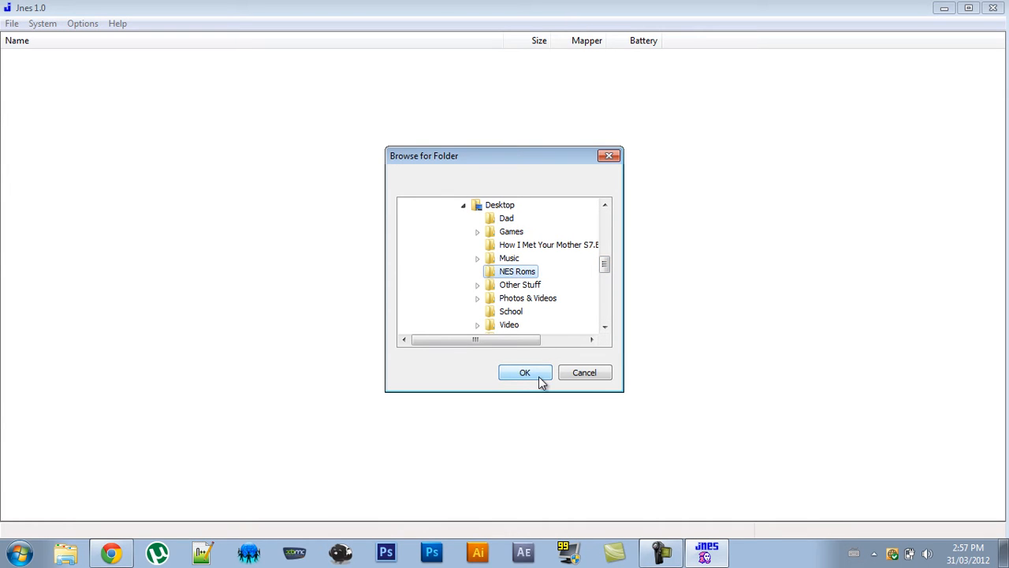
pyautogui.click(524, 372)
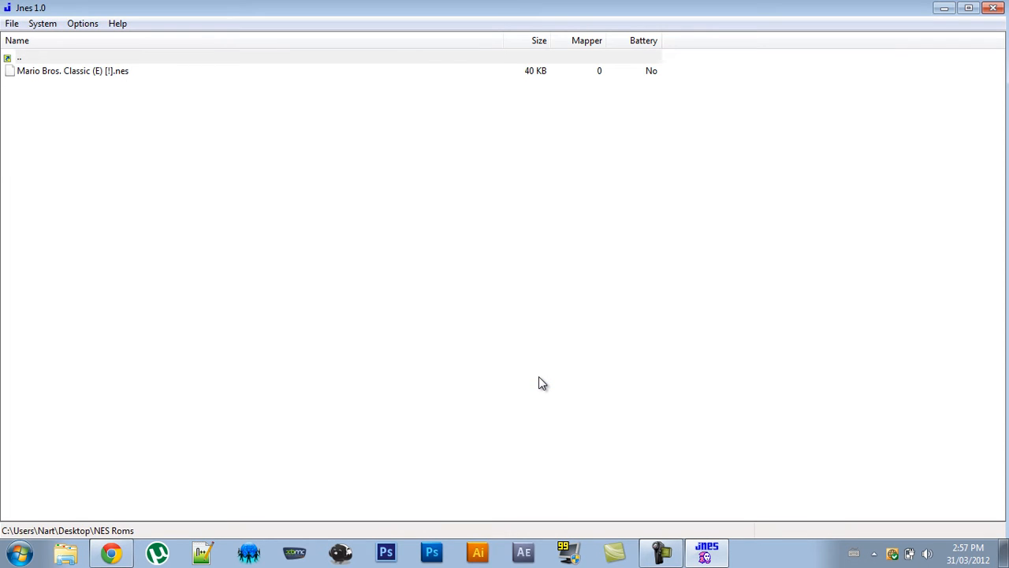
pyautogui.moveTo(93, 74)
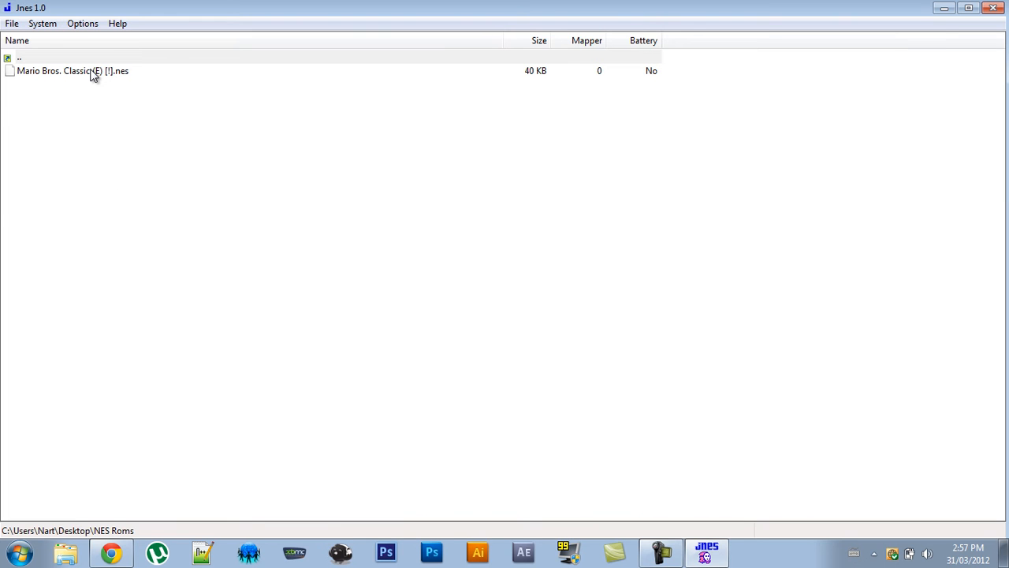
pyautogui.doubleClick(72, 70)
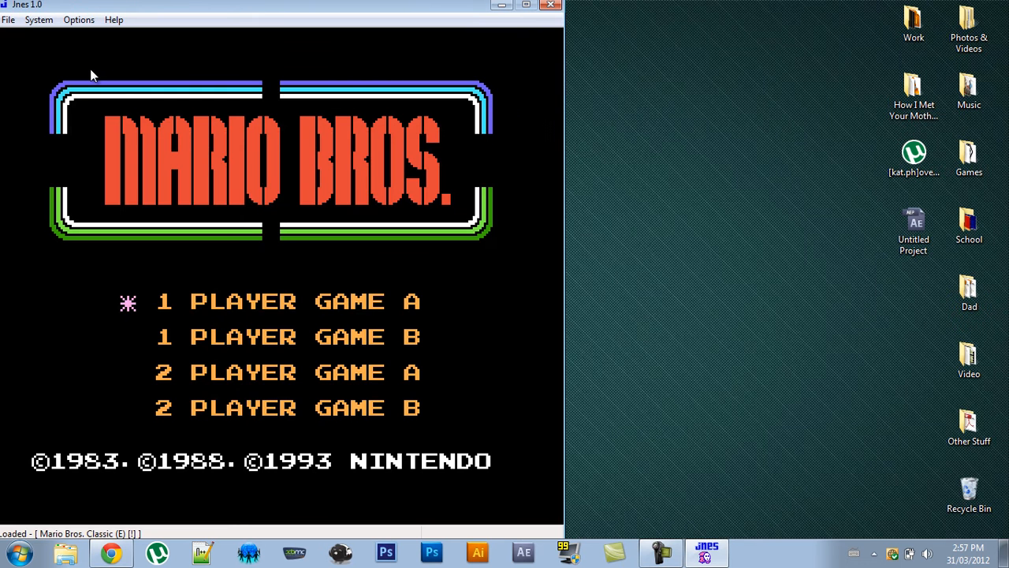